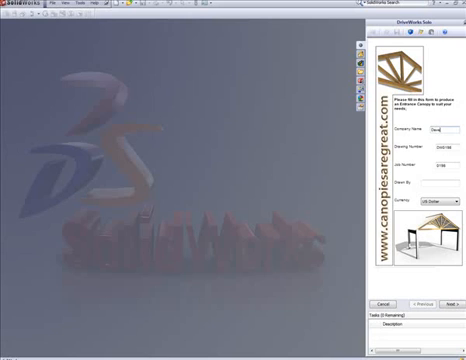
- Enter the canopy project details, typing 'evelop' into the DriveWorks Solo form
text(evelop)
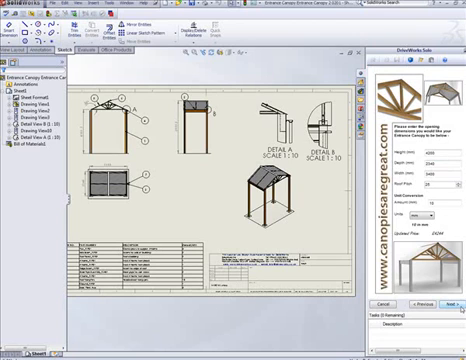
- Advance the DriveWorks Solo form from the canopy dimensions to the cost summary page
click(426, 303)
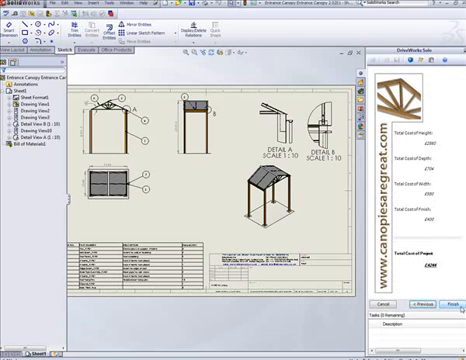